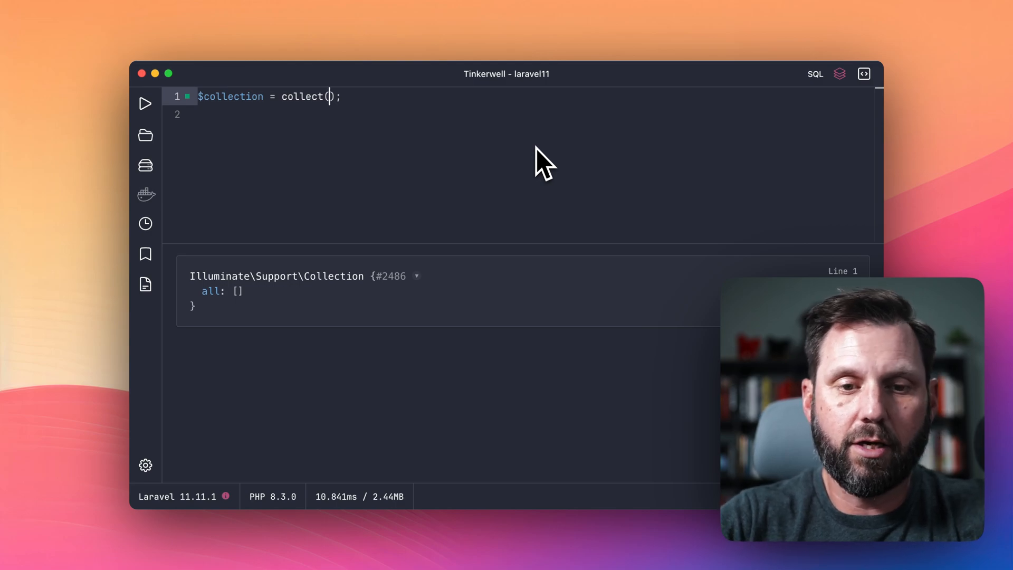
# Build the collection as collect(range(1, 12)) and run it to list the twelve values
pyautogui.write('range(1, 12')
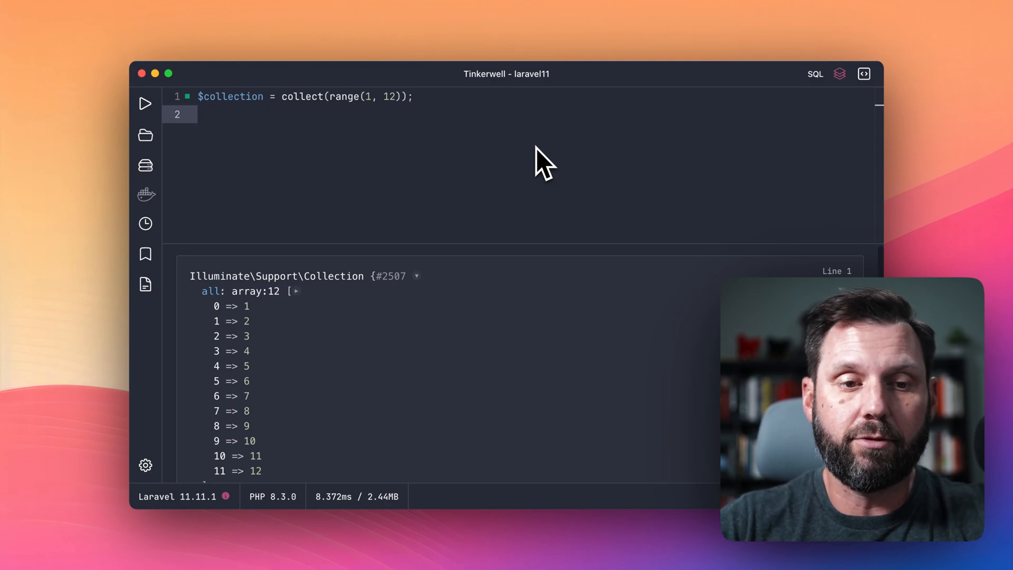
# Add $collection->after(6); and run it to get 7
pyautogui.write('$collection')
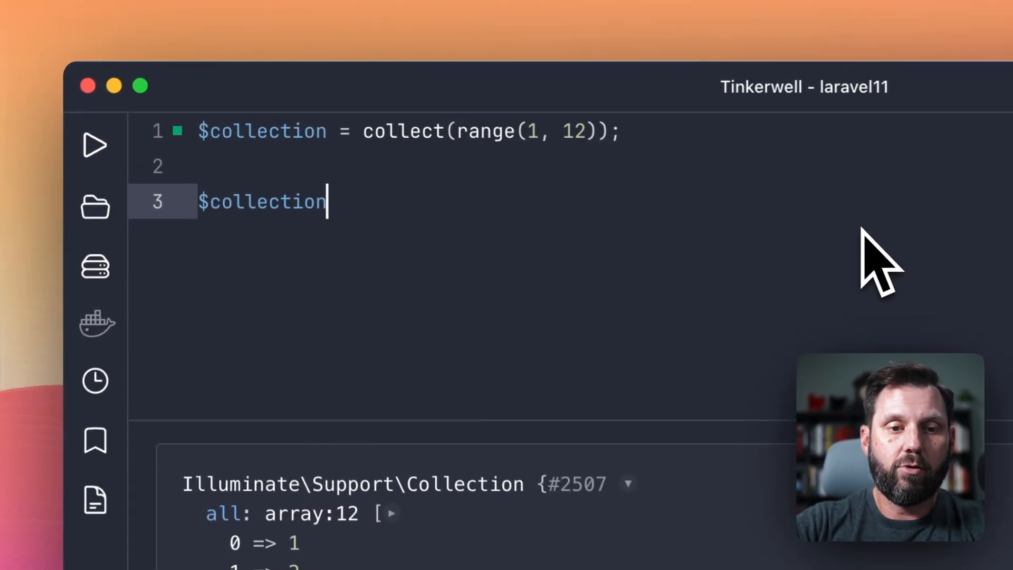
pyautogui.write('->after(6);')
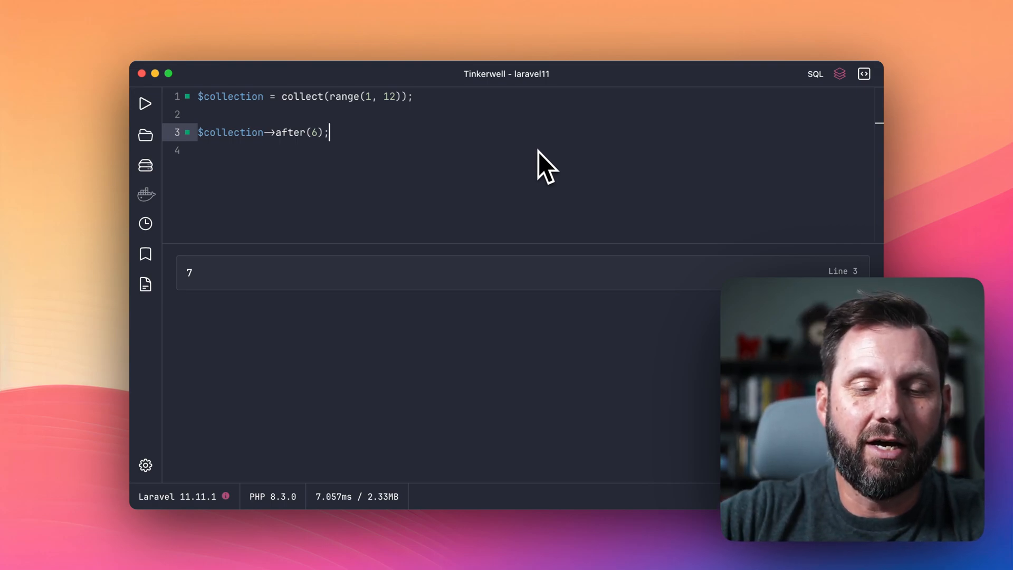
# Replace after with before(6) returning 5, then before(1) returning NULL, and start a quoted argument
pyautogui.doubleClick(291, 132)
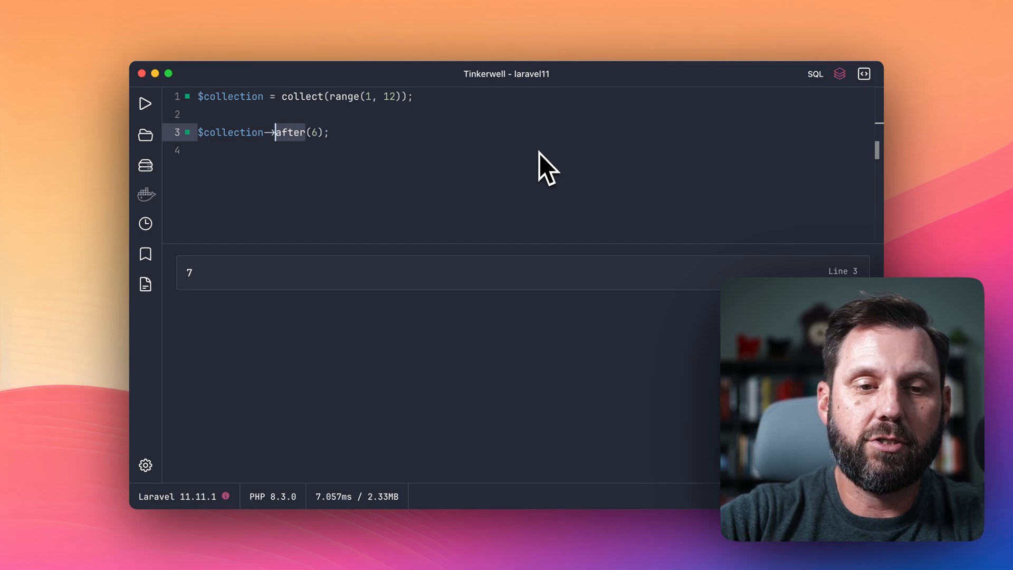
pyautogui.write('before')
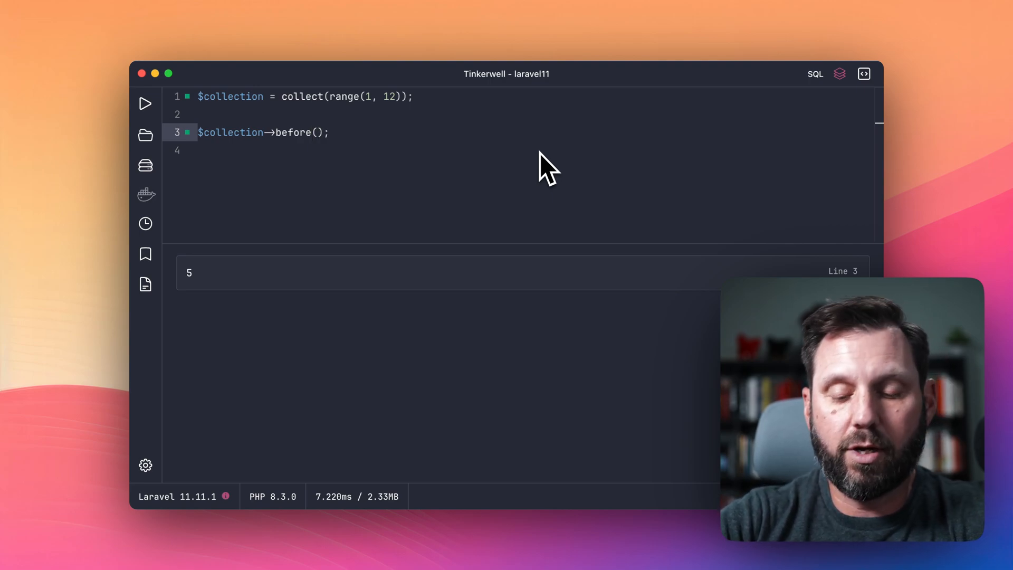
pyautogui.write('1')
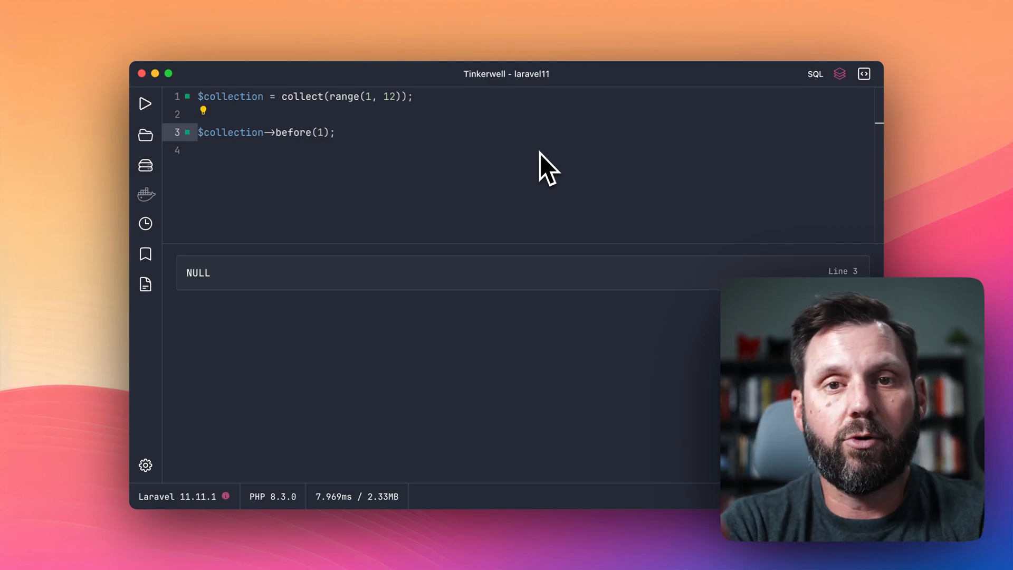
pyautogui.press('Backspace')
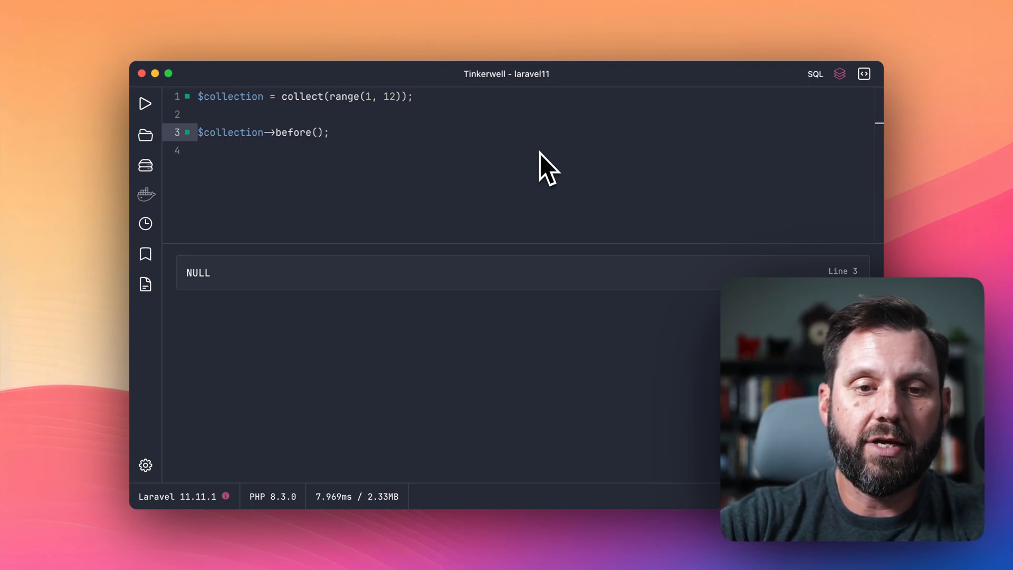
pyautogui.write('""')
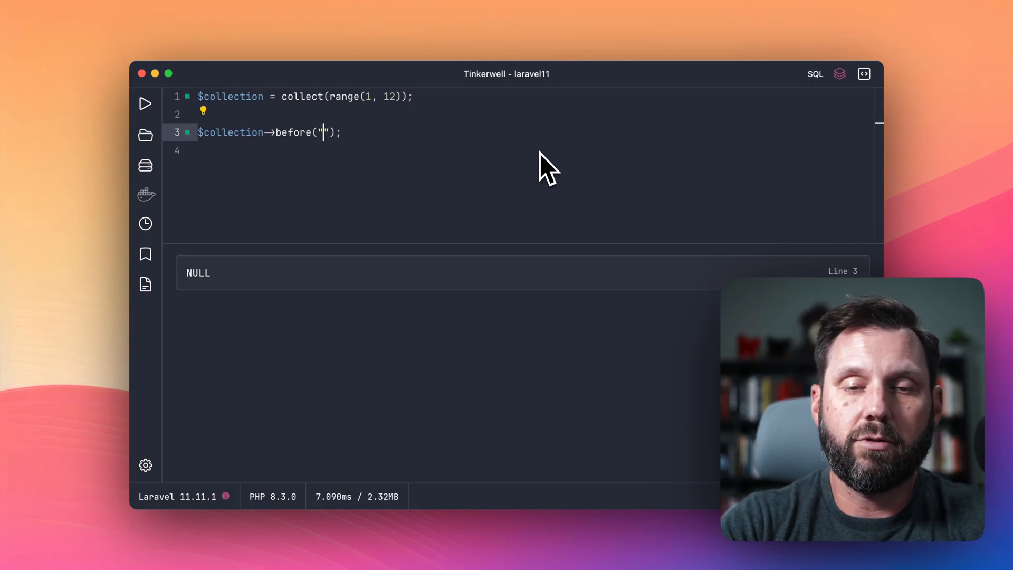